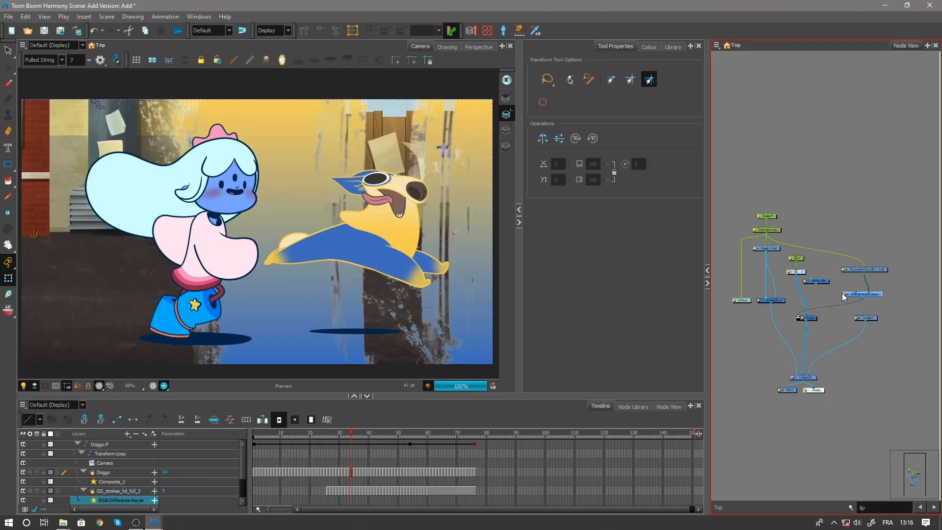
# - Open the RGB-Difference-Keyer node's properties and inspect its green key colour swatch
pyautogui.doubleClick(863, 295)
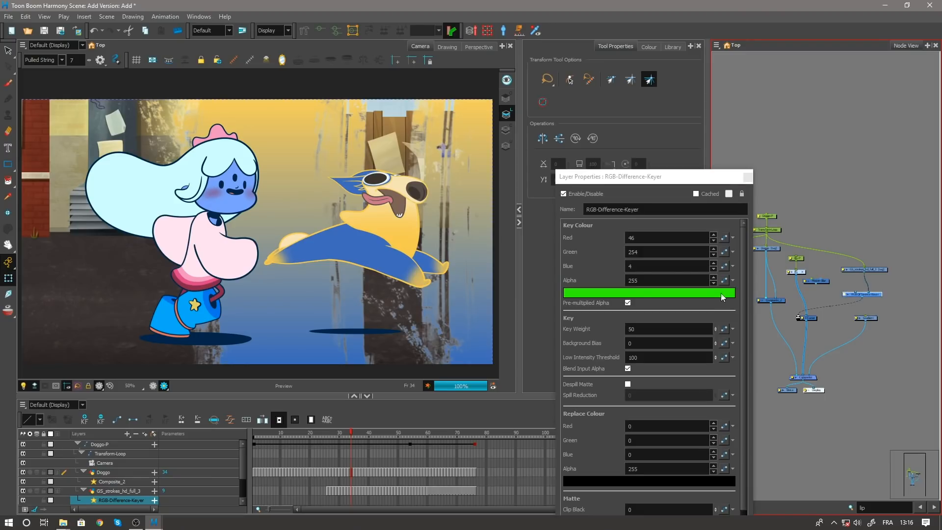
pyautogui.click(648, 292)
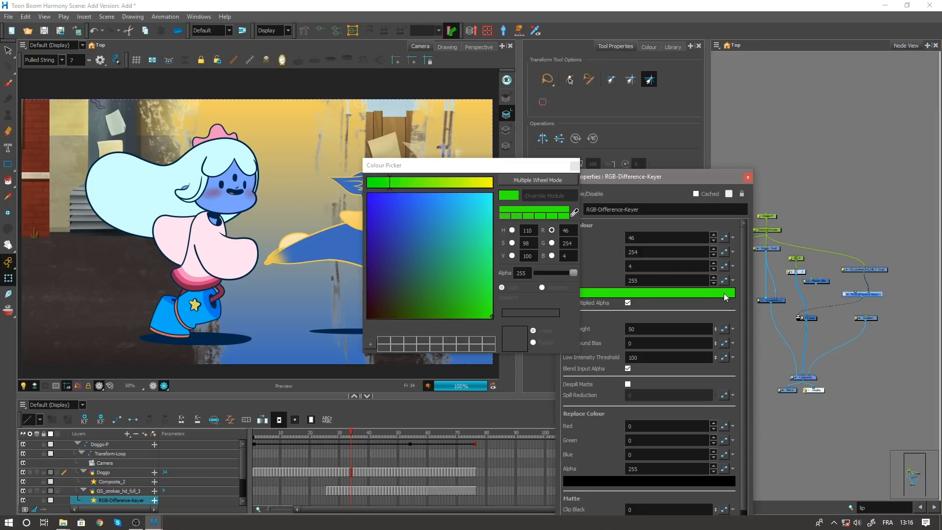